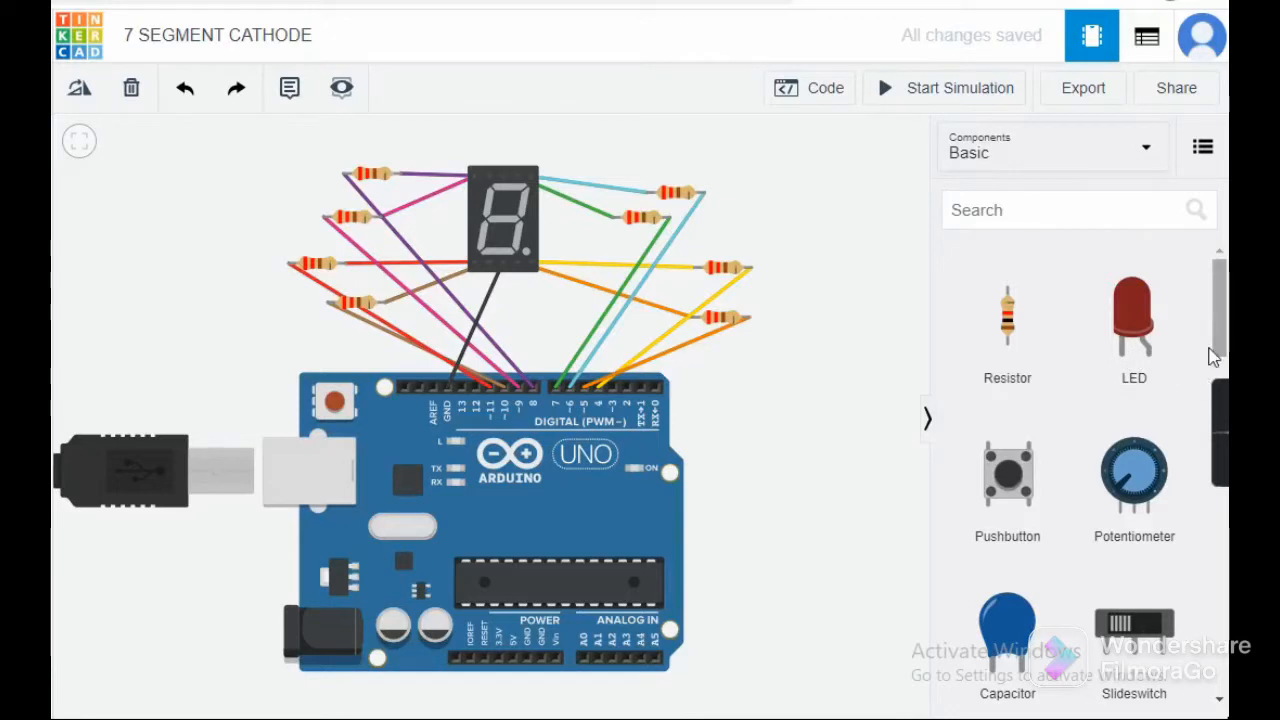
mouse_move(864, 292)
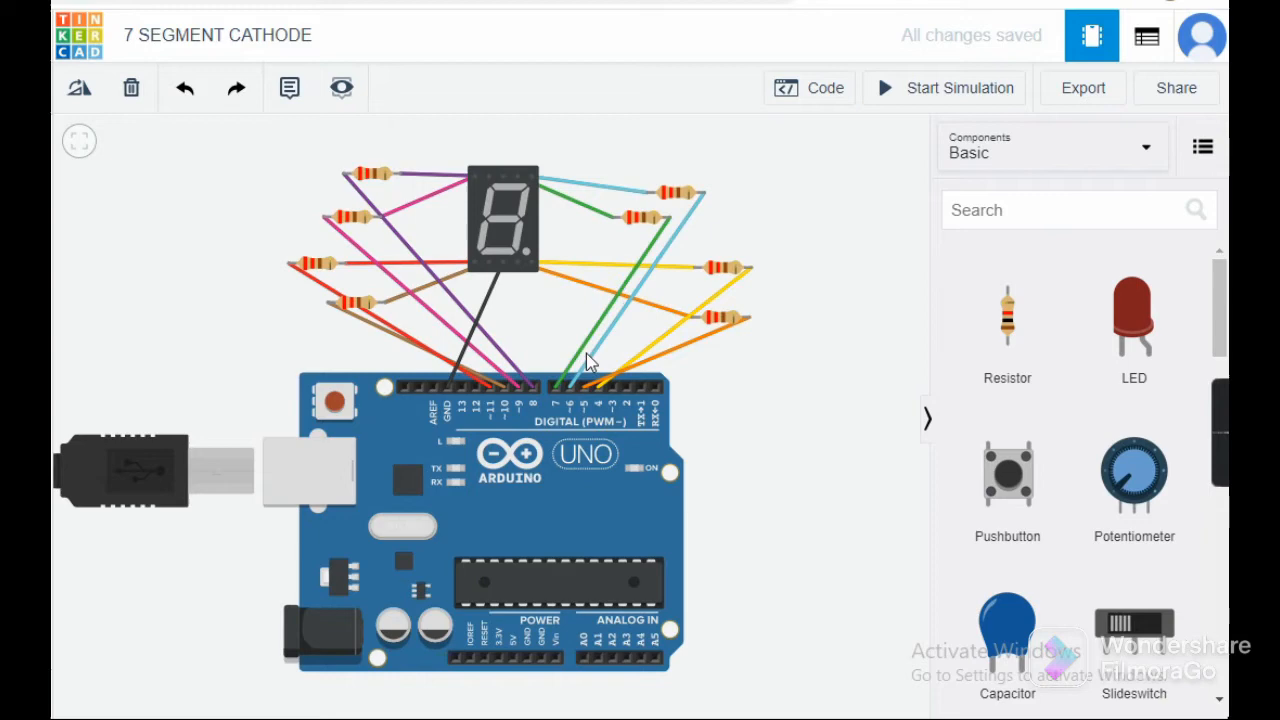
mouse_move(500, 230)
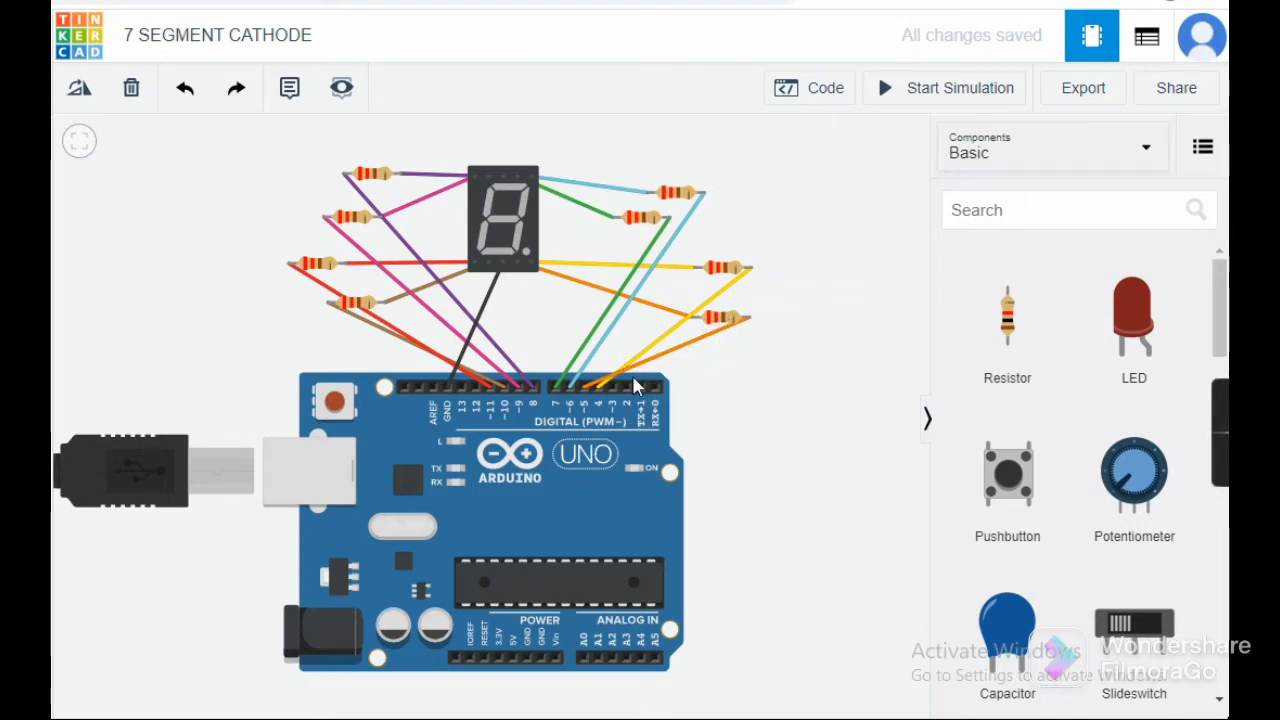
mouse_move(620, 224)
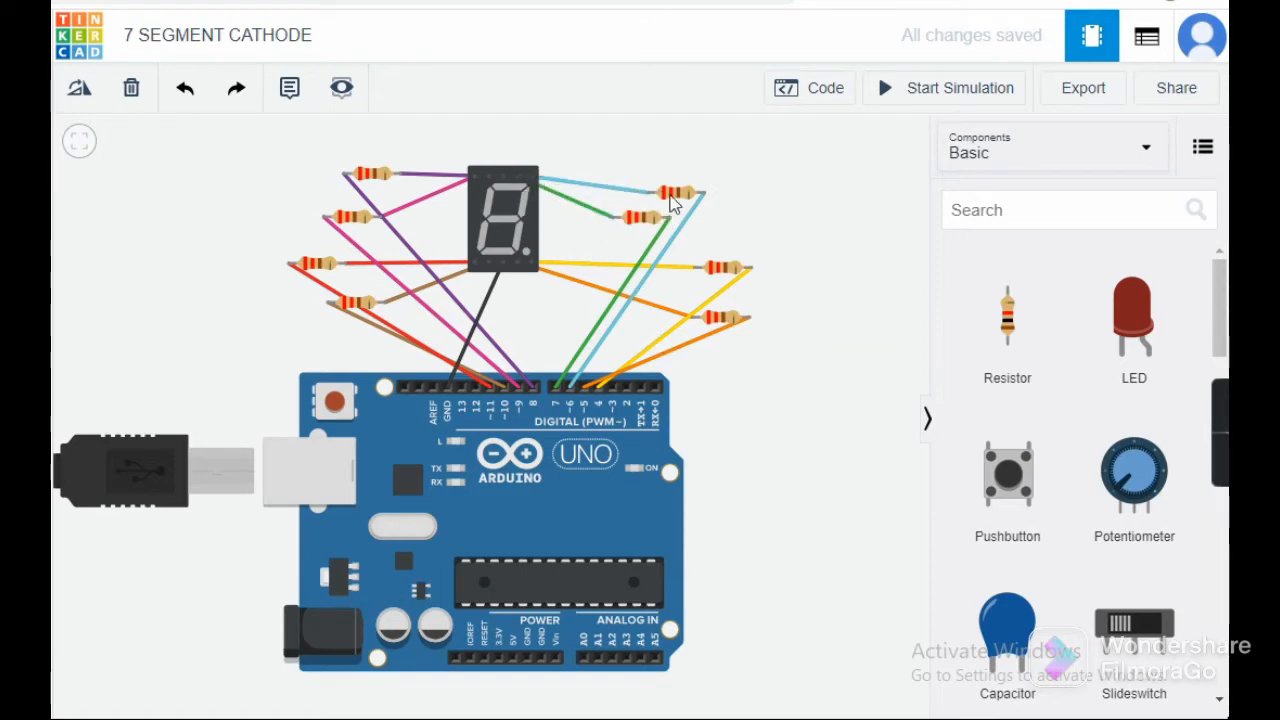
mouse_move(680, 444)
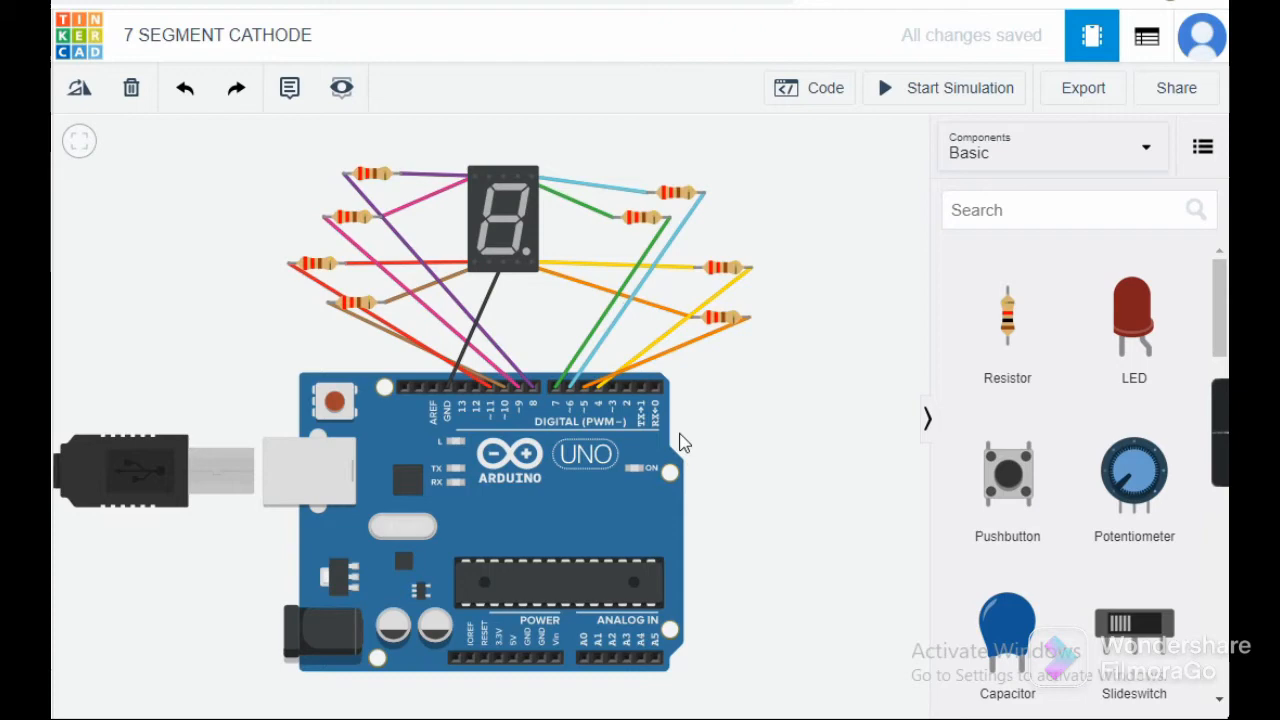
mouse_move(650, 296)
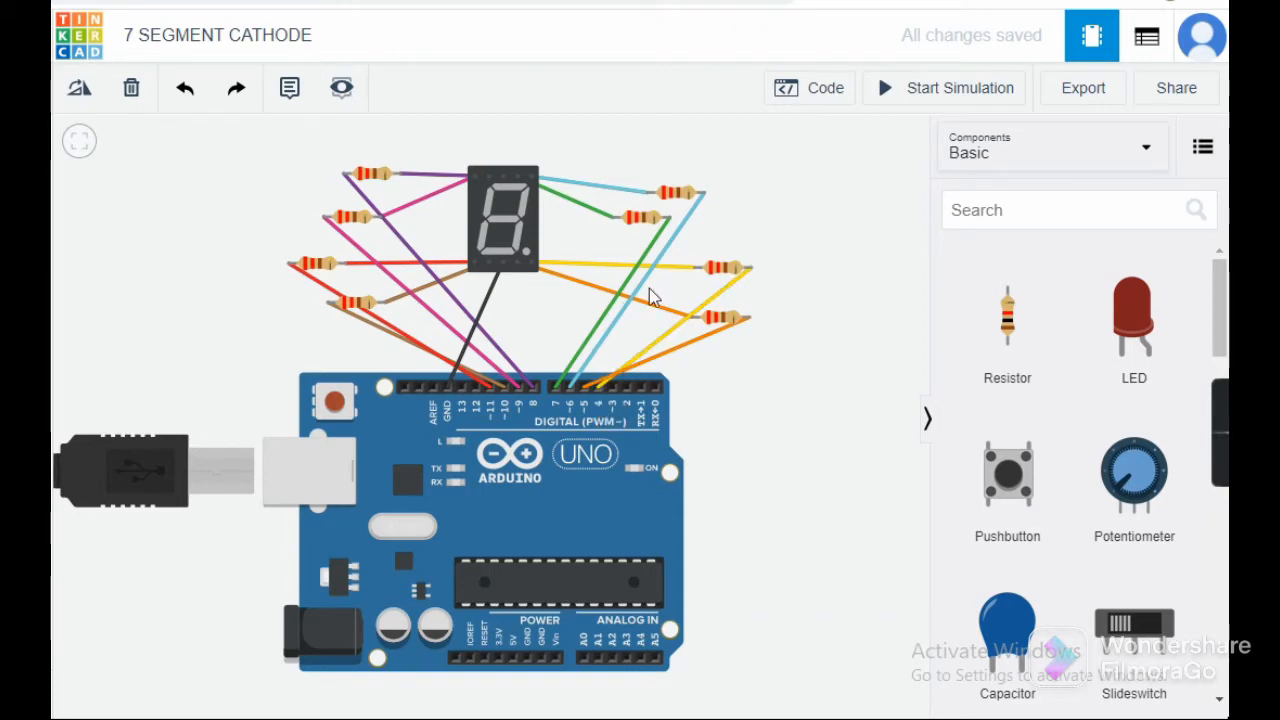
mouse_move(620, 414)
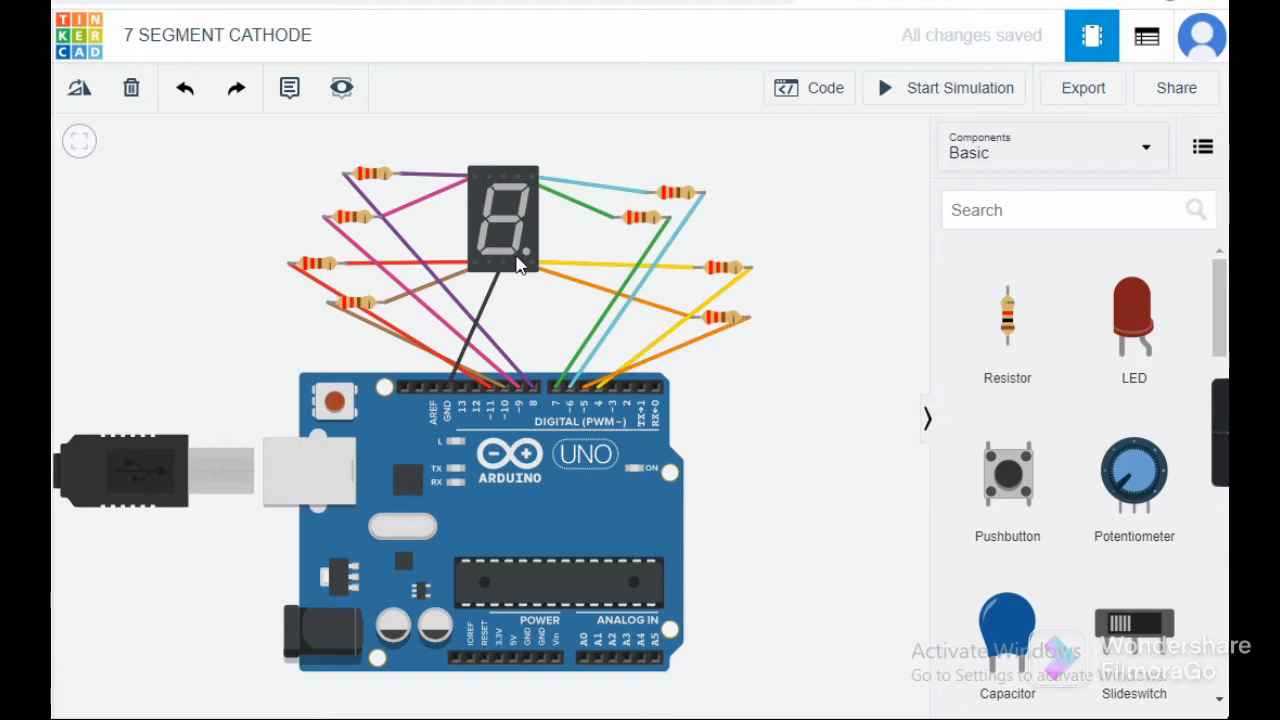
mouse_move(644, 388)
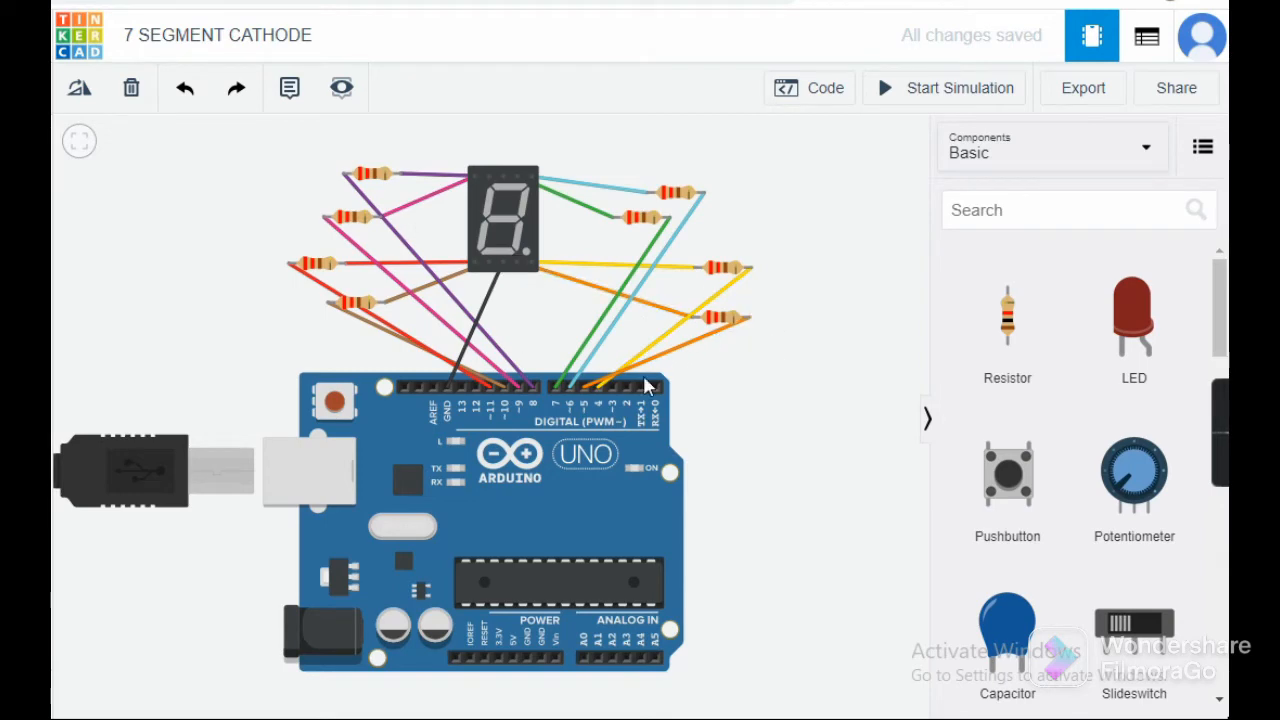
mouse_move(608, 170)
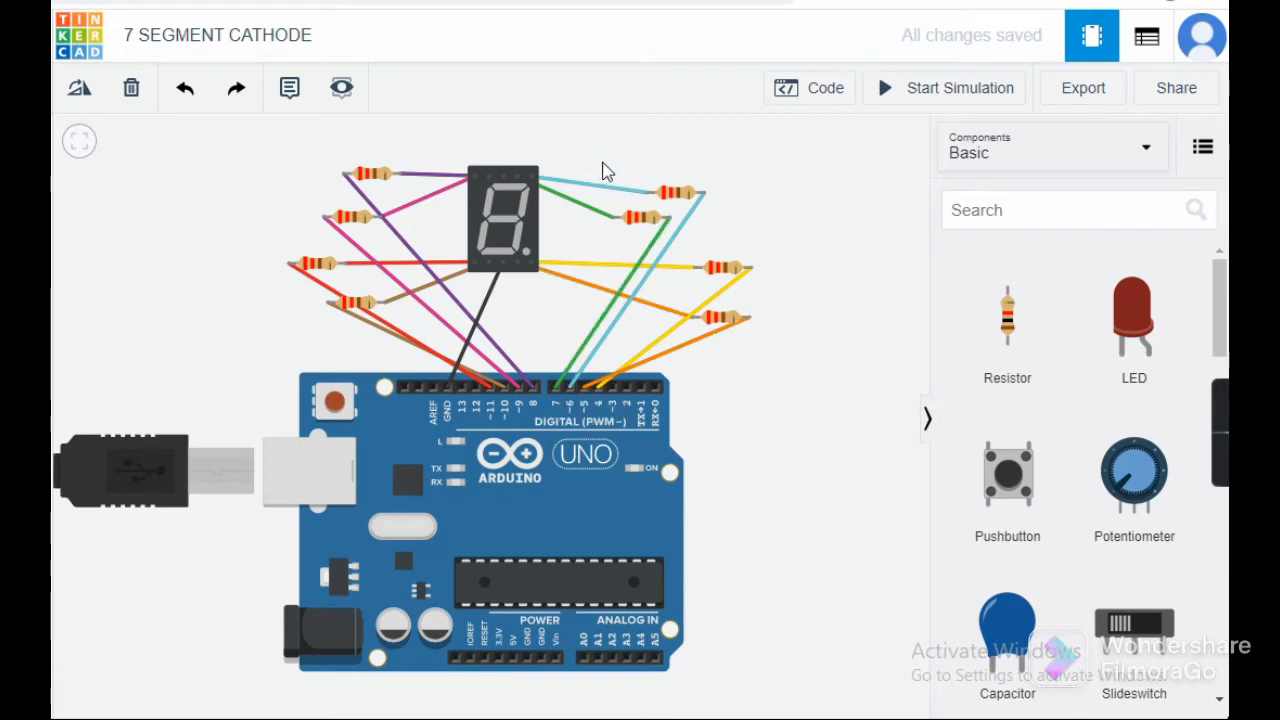
mouse_move(668, 218)
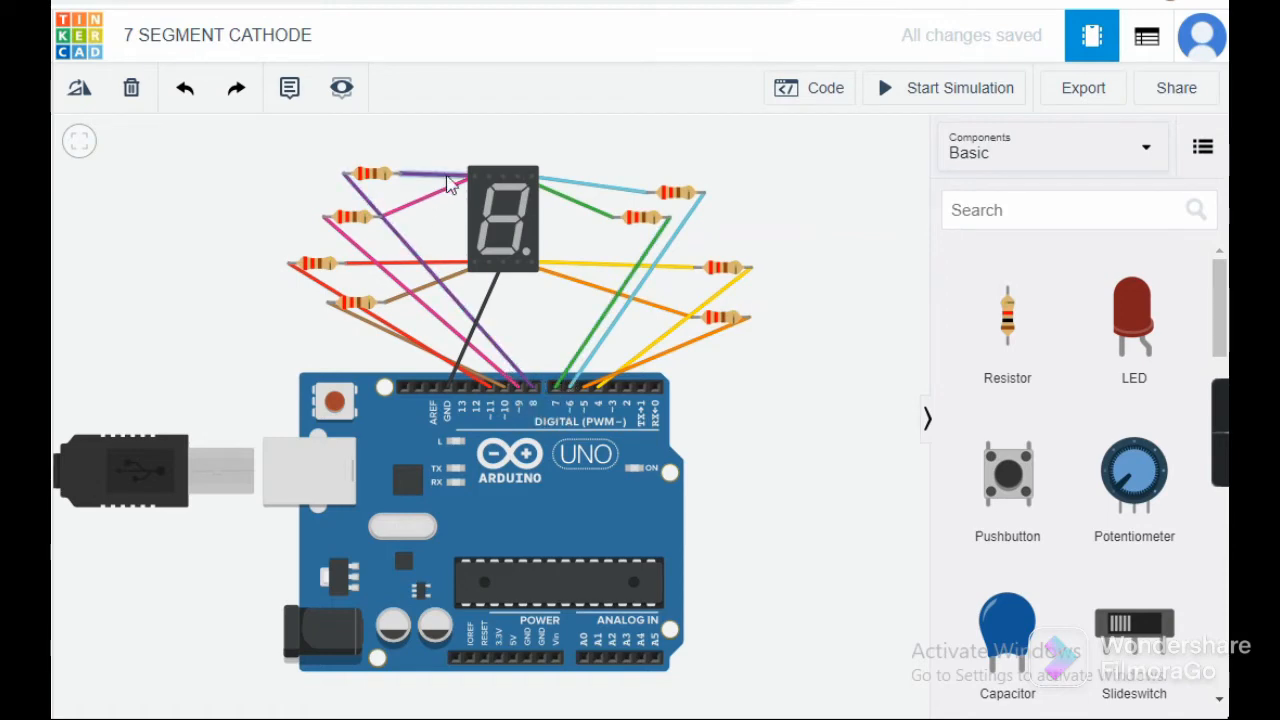
mouse_move(460, 328)
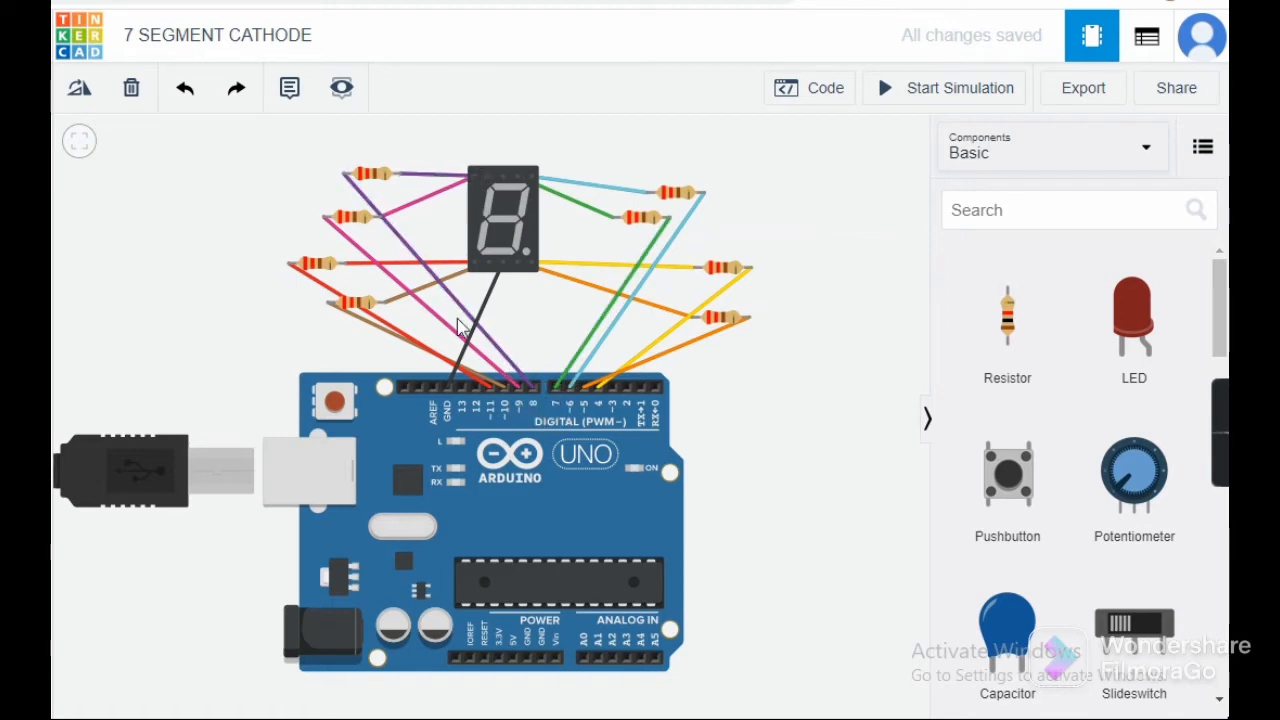
mouse_move(504, 180)
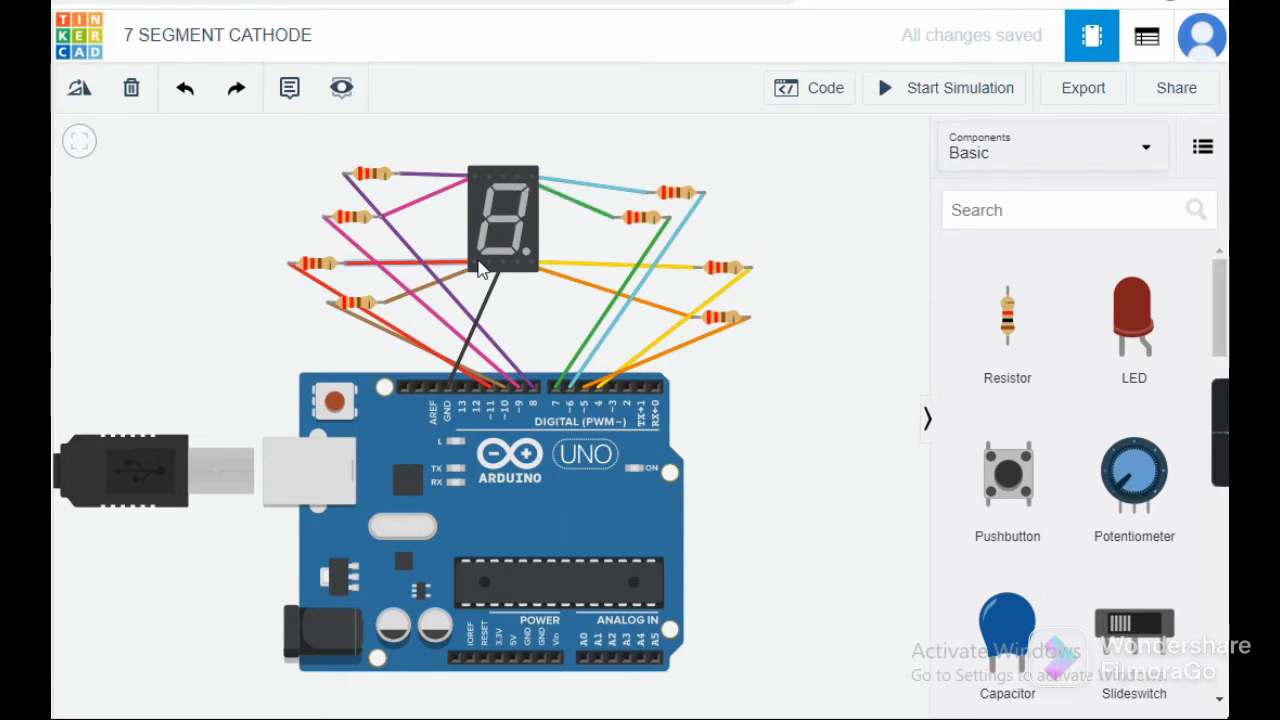
mouse_move(488, 270)
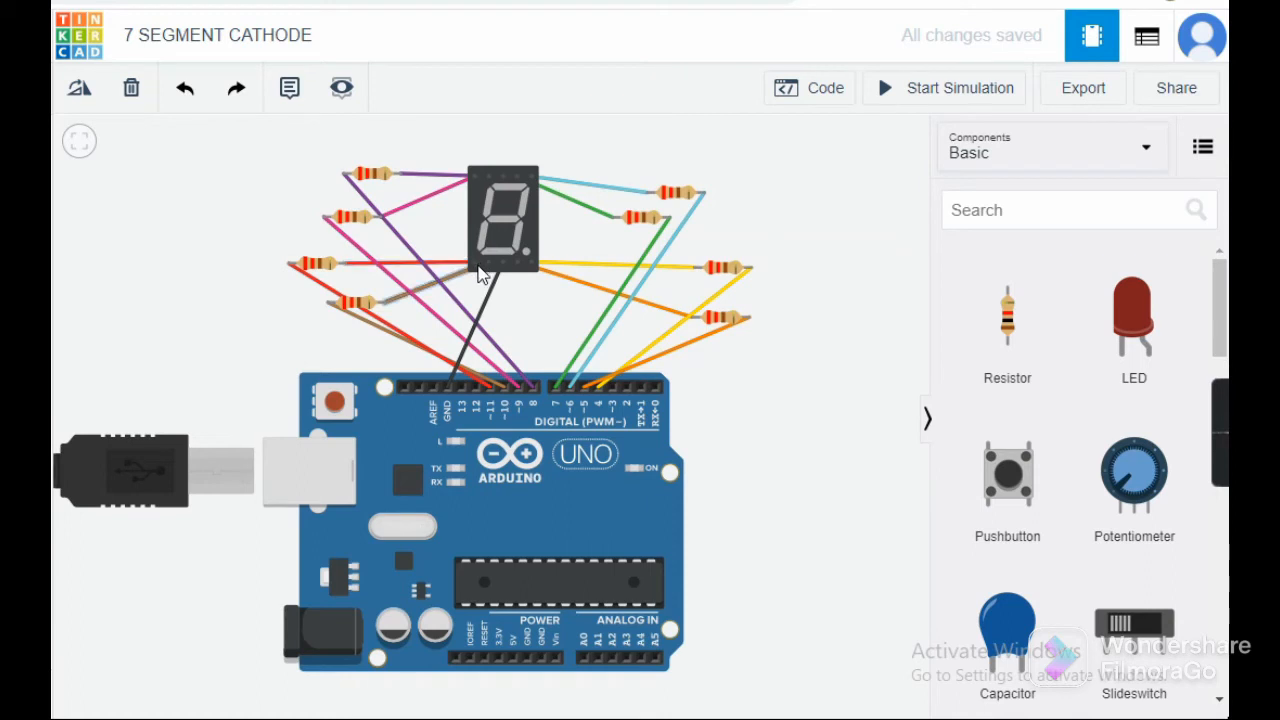
mouse_move(490, 316)
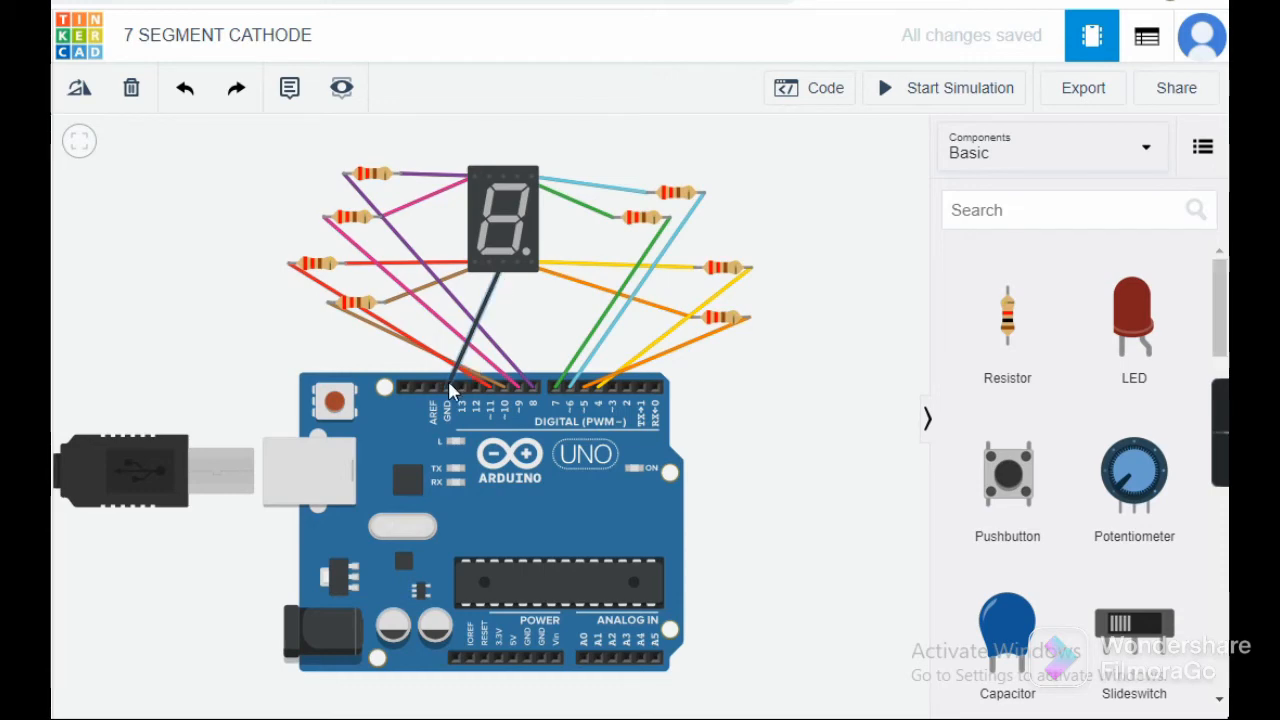
mouse_move(460, 388)
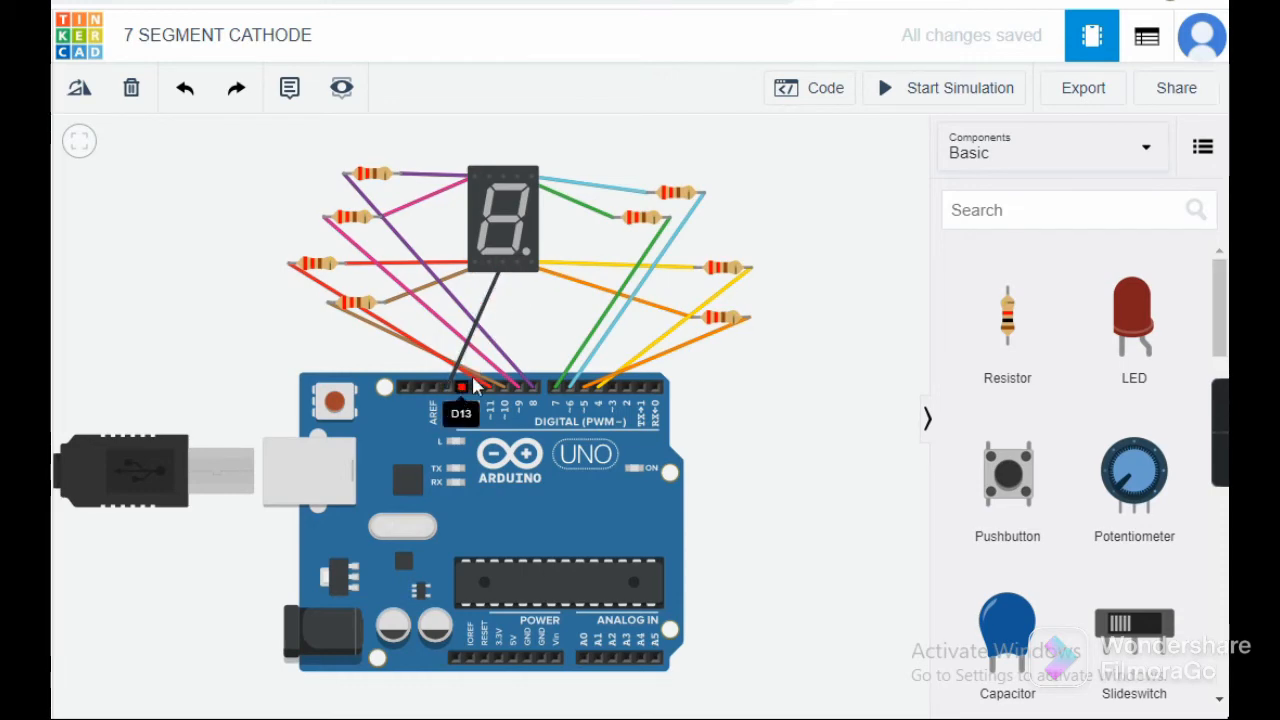
- Review the digit-counting sketch for the 7-segment display in the code editor
left_click(808, 88)
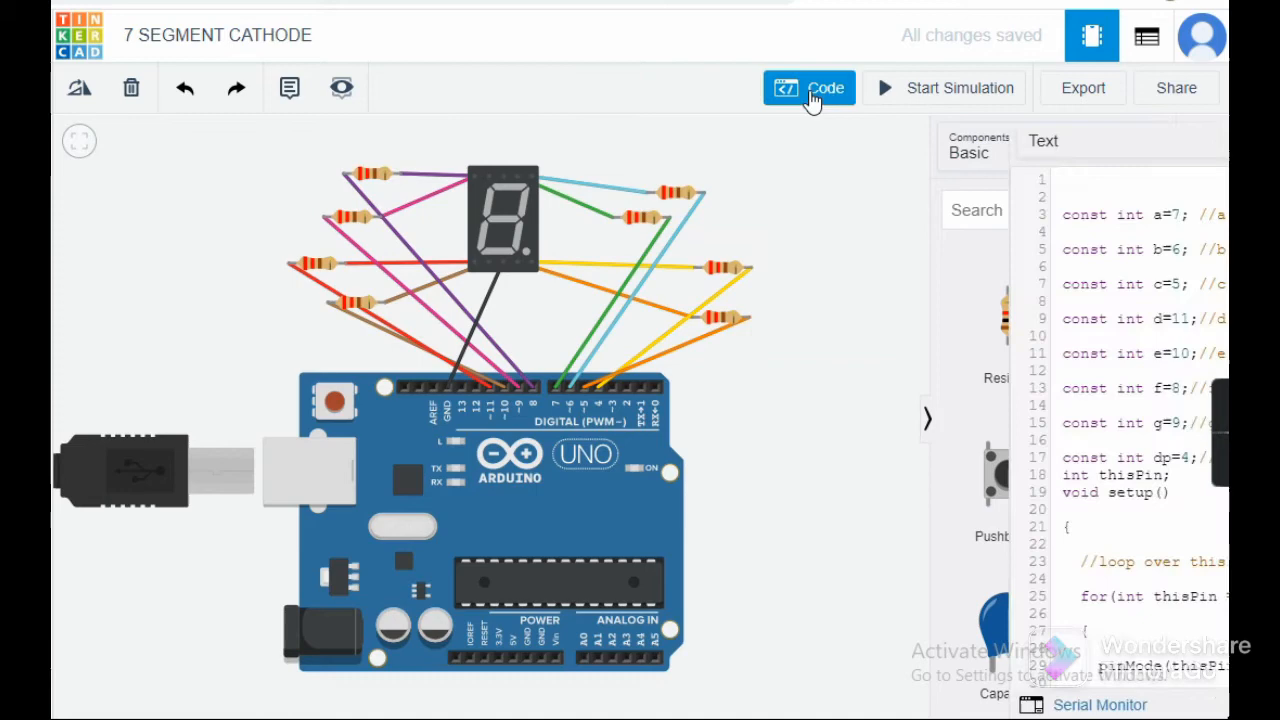
left_click(810, 88)
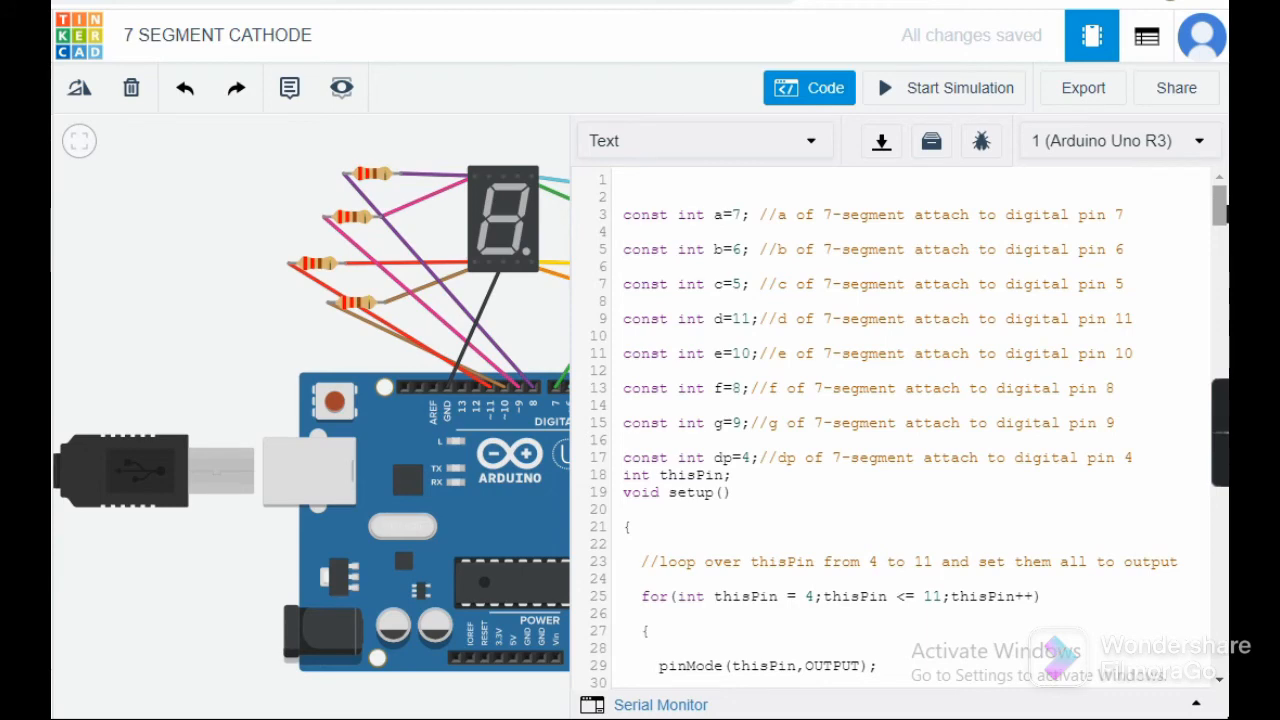
scroll("down", 3)
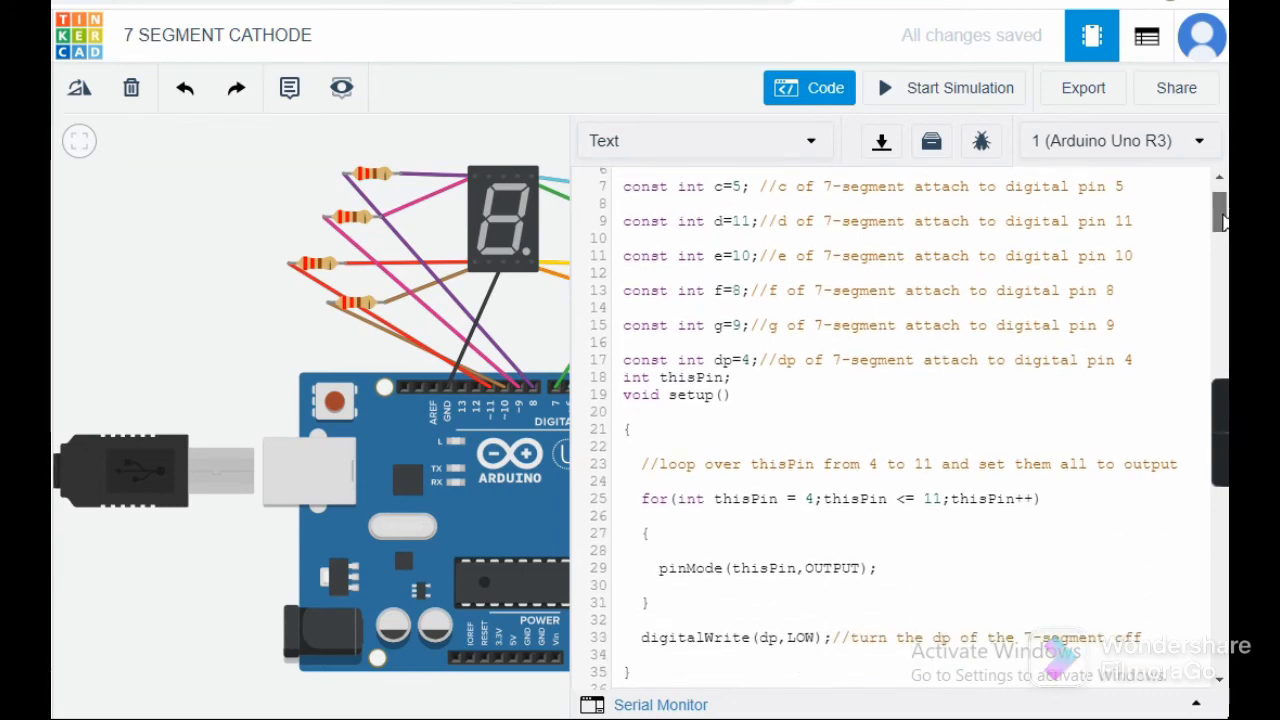
scroll("down", 3)
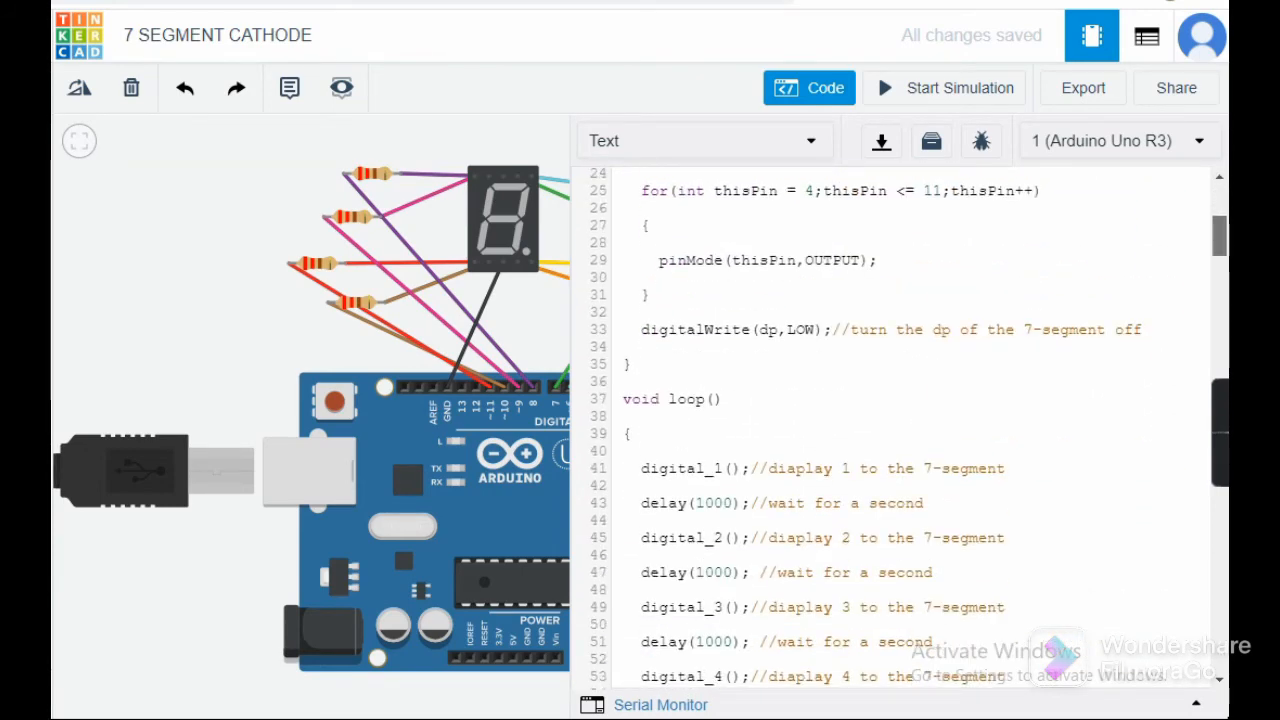
scroll("down", 3)
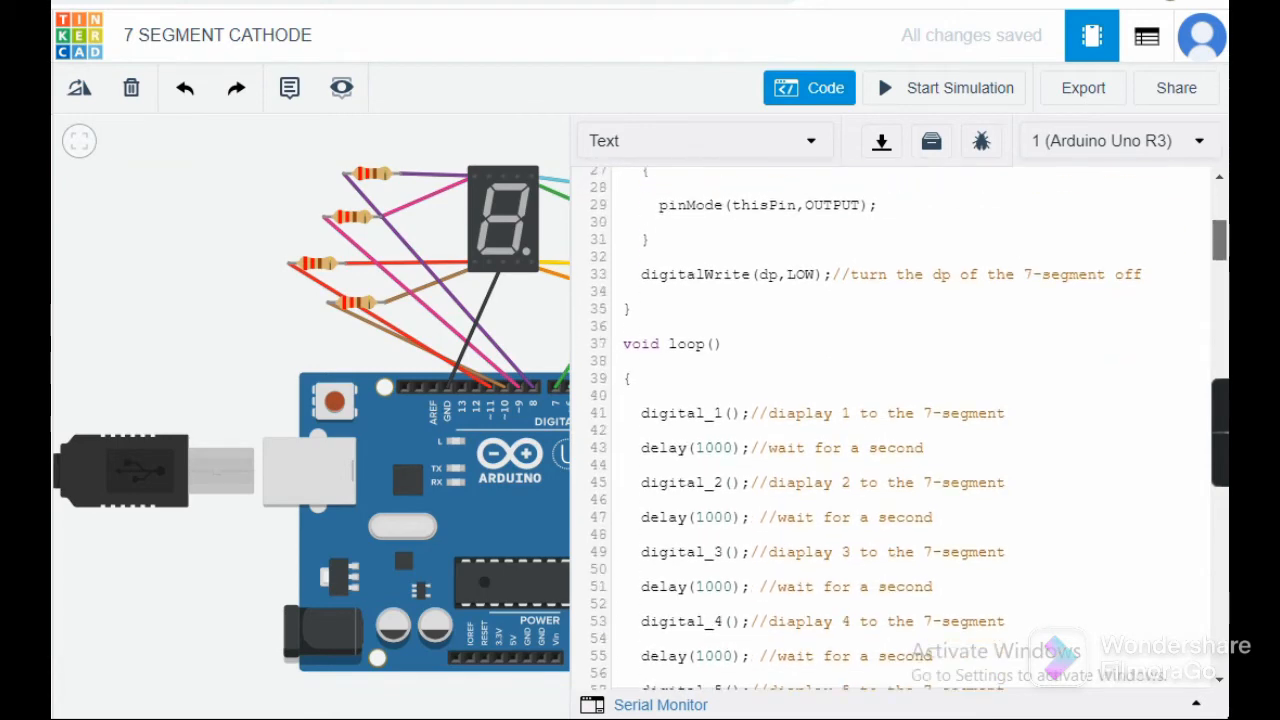
scroll("down", 3)
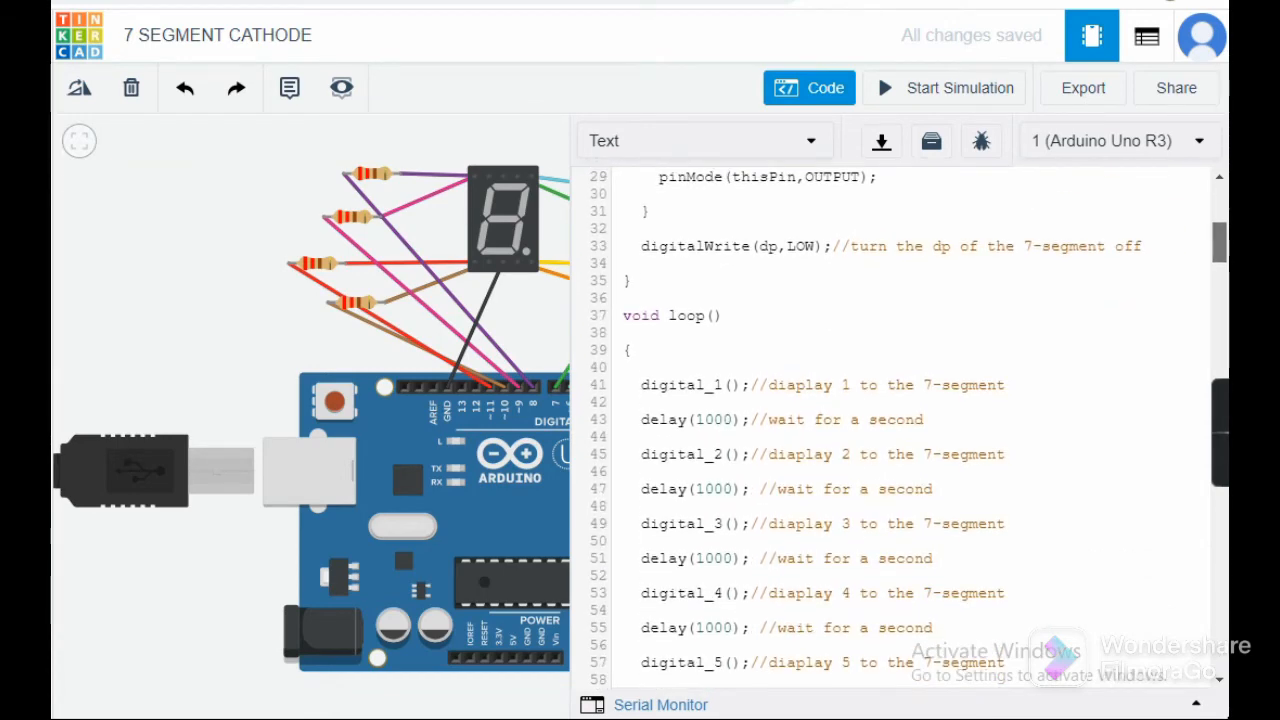
scroll("down", 3)
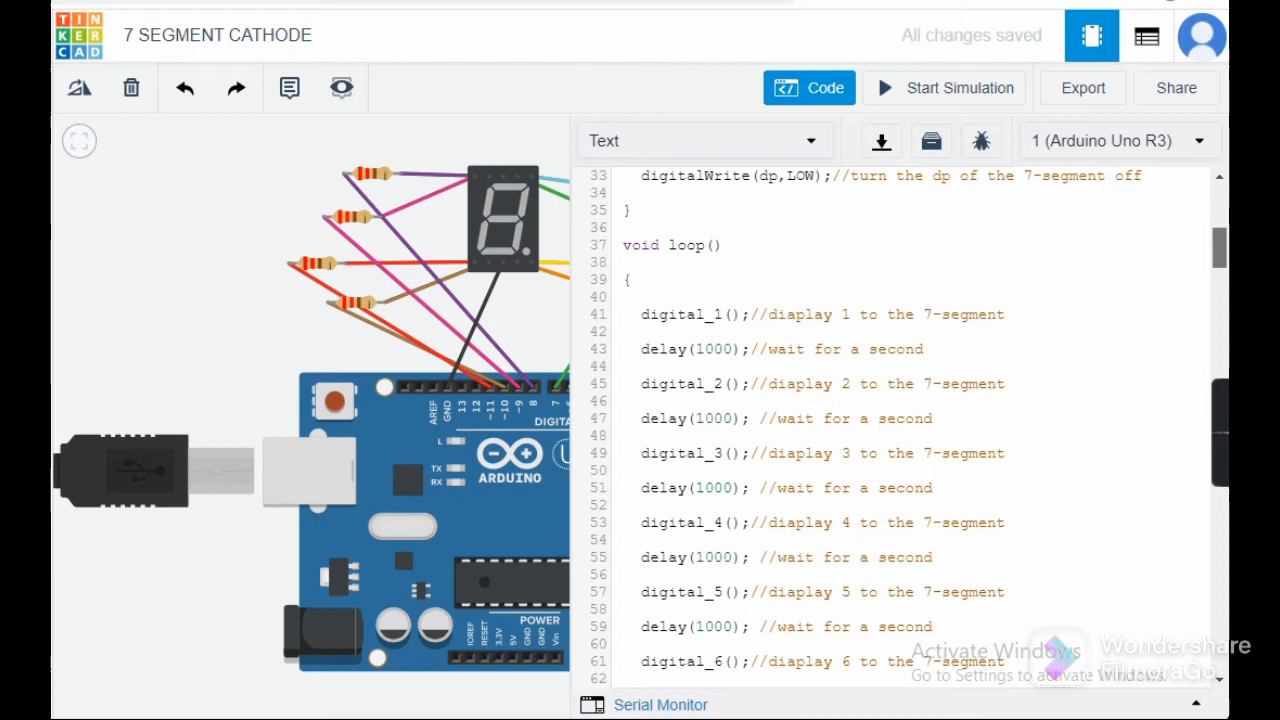
scroll("down", 3)
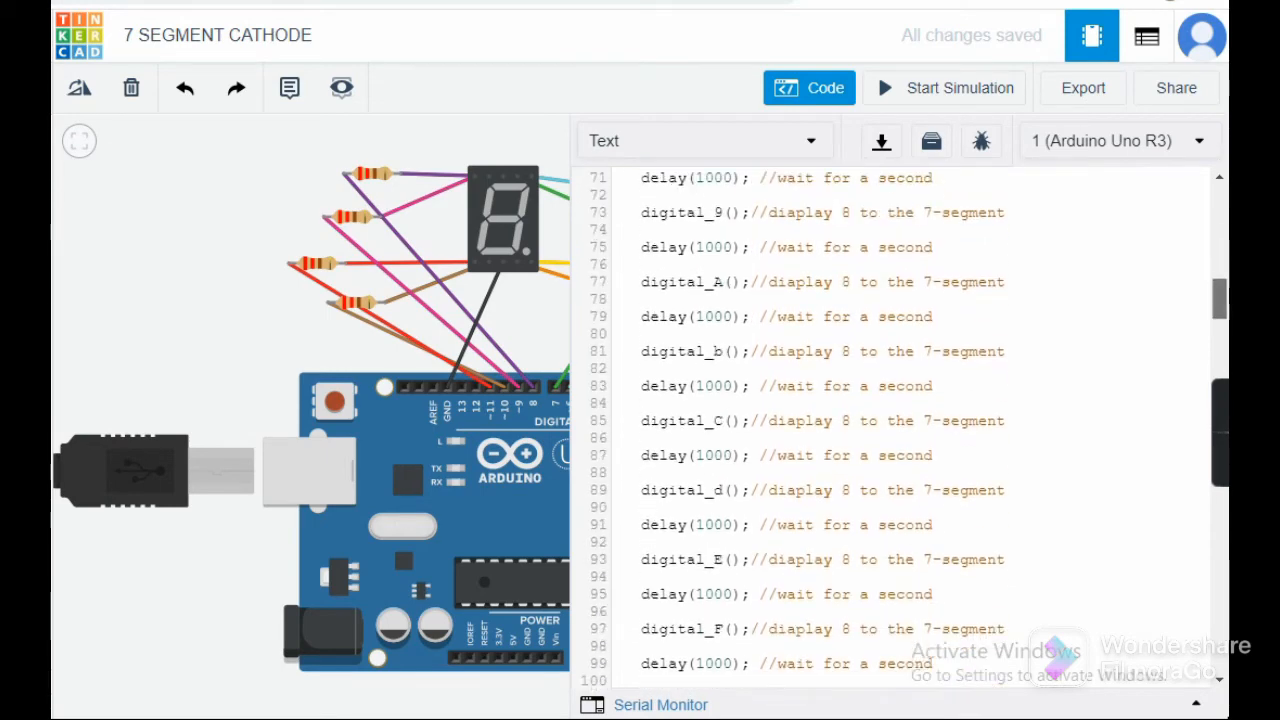
scroll("down", 3)
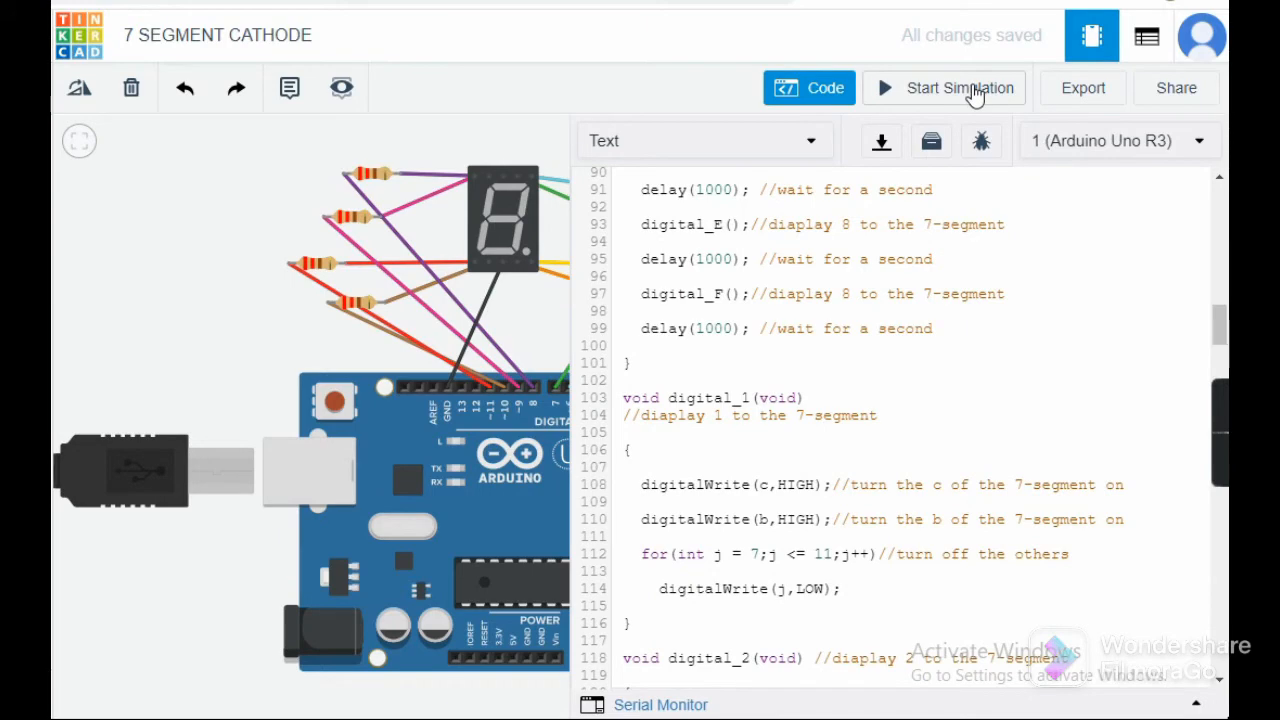
- Run the simulation and hide the editor so the display counts digits in full view
left_click(944, 88)
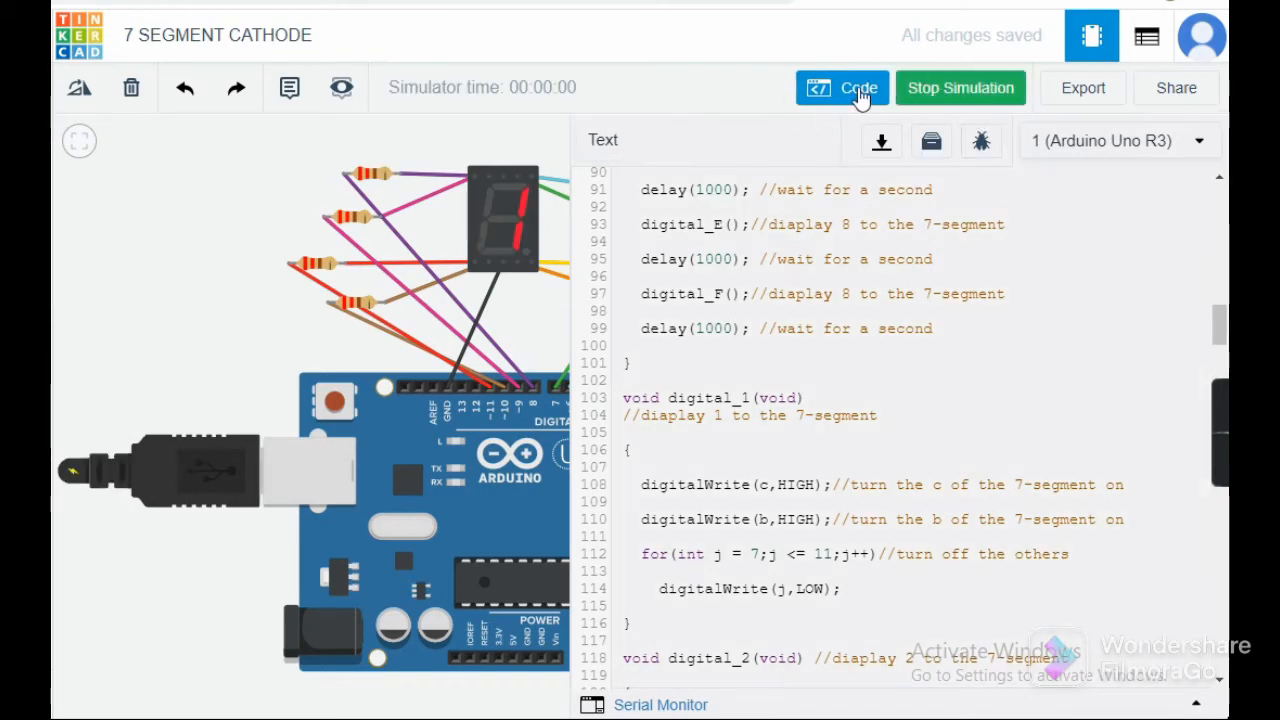
left_click(844, 88)
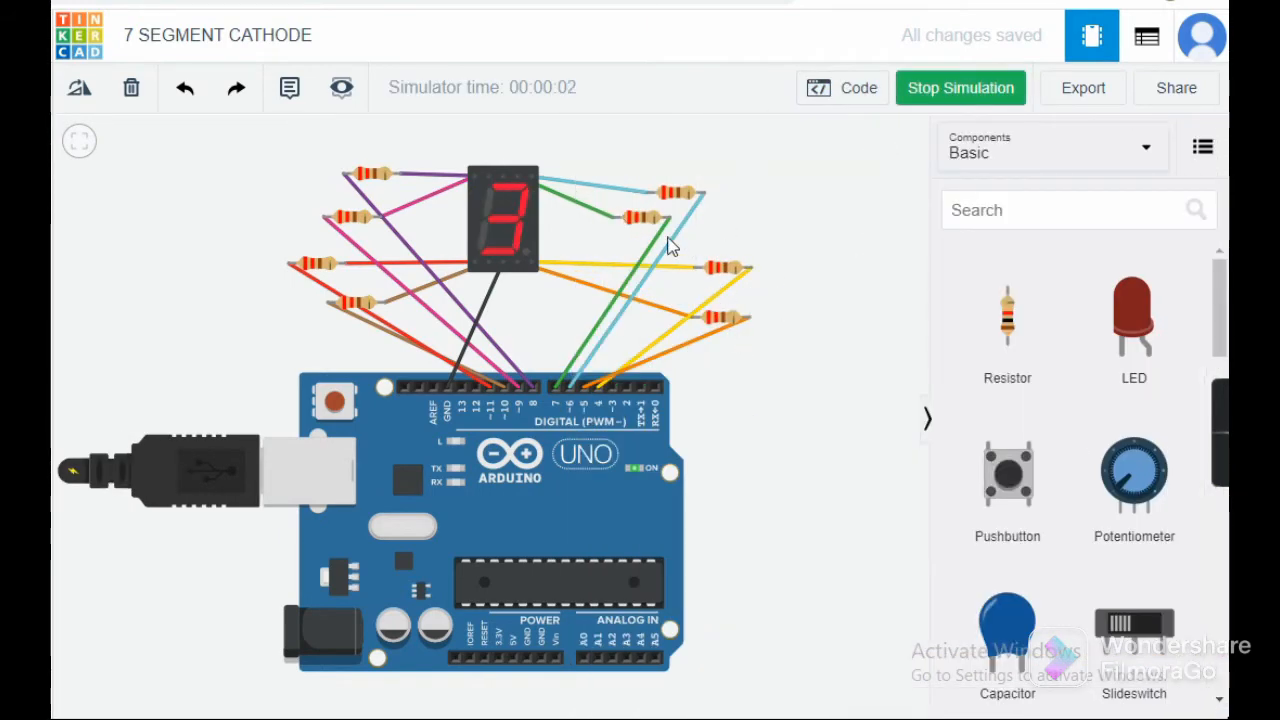